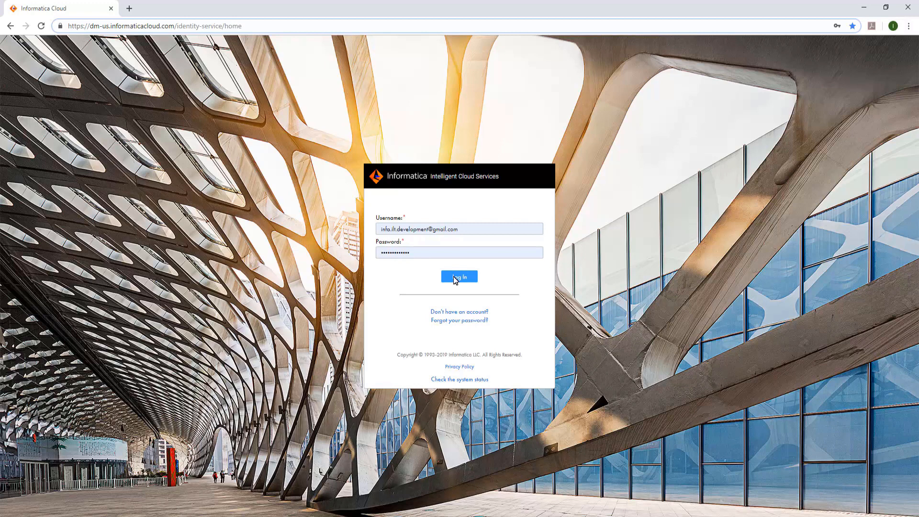
# - Log in, enter the Administrator service and view the organization's Licenses page
pyautogui.click(459, 276)
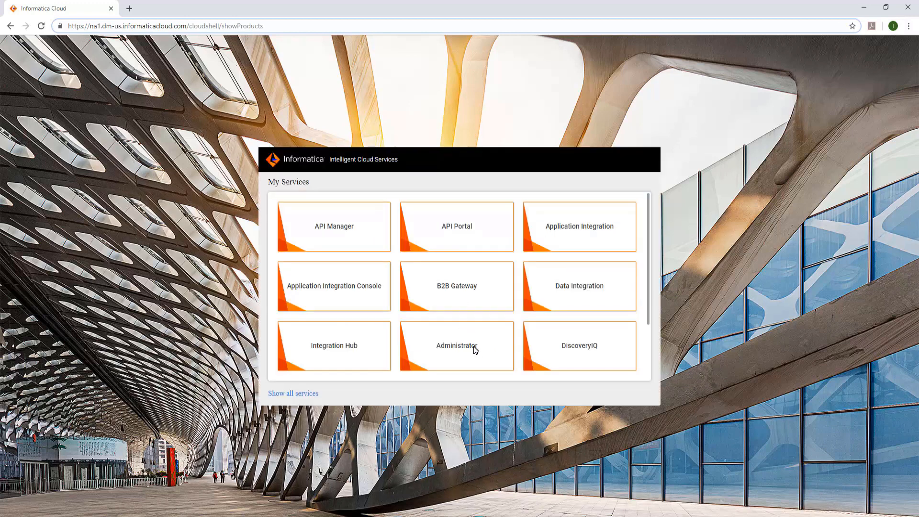
pyautogui.click(456, 345)
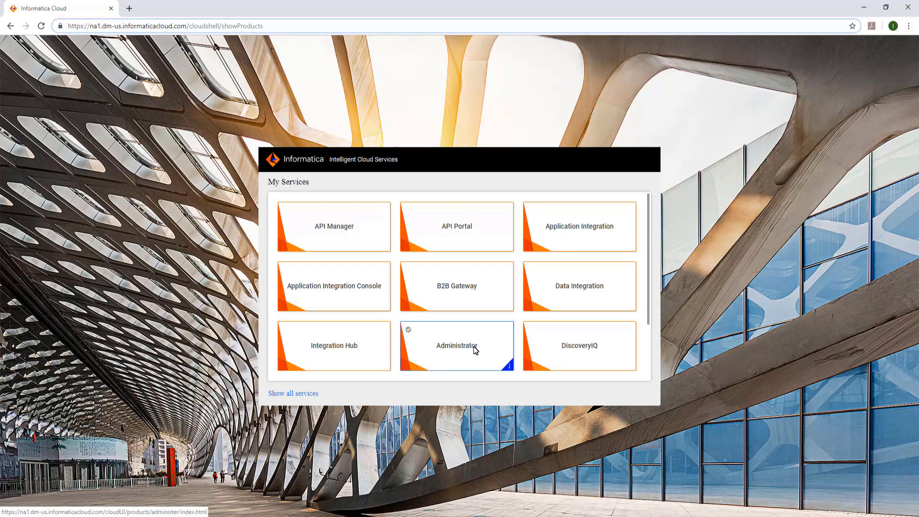
pyautogui.click(456, 345)
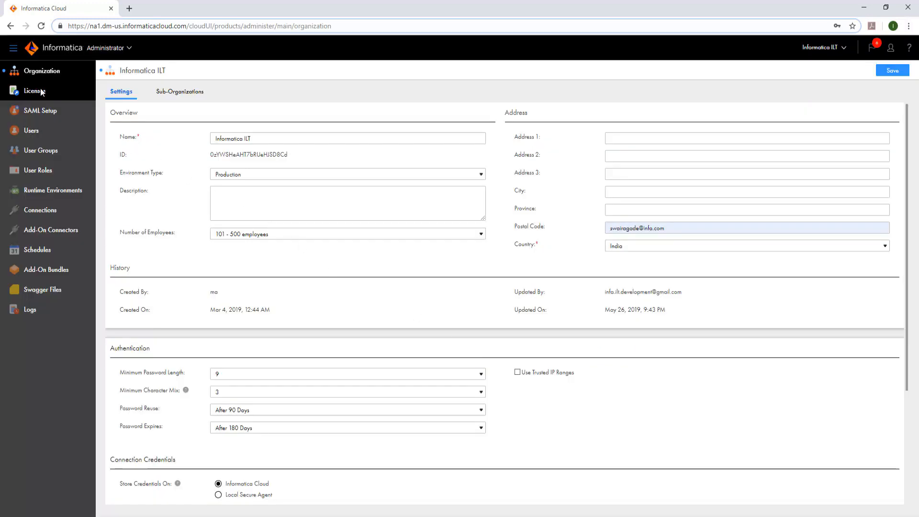
pyautogui.click(34, 91)
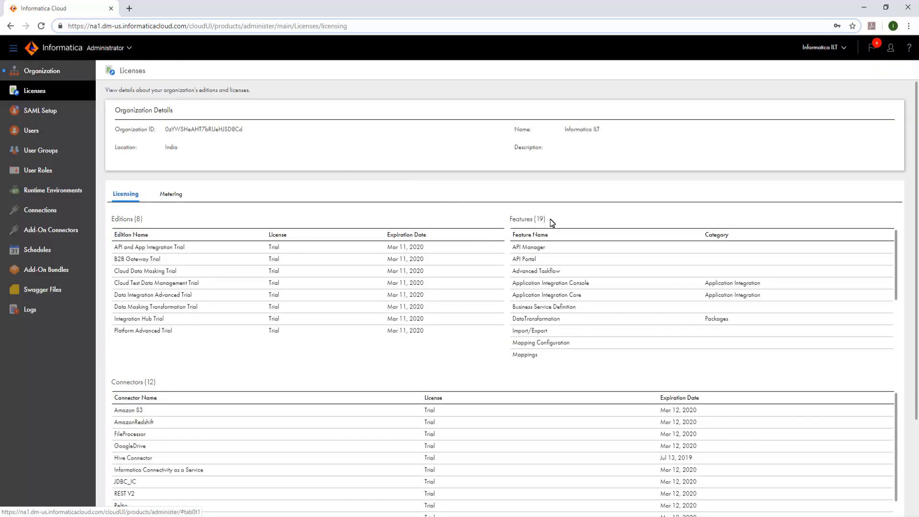
pyautogui.scroll(-3)
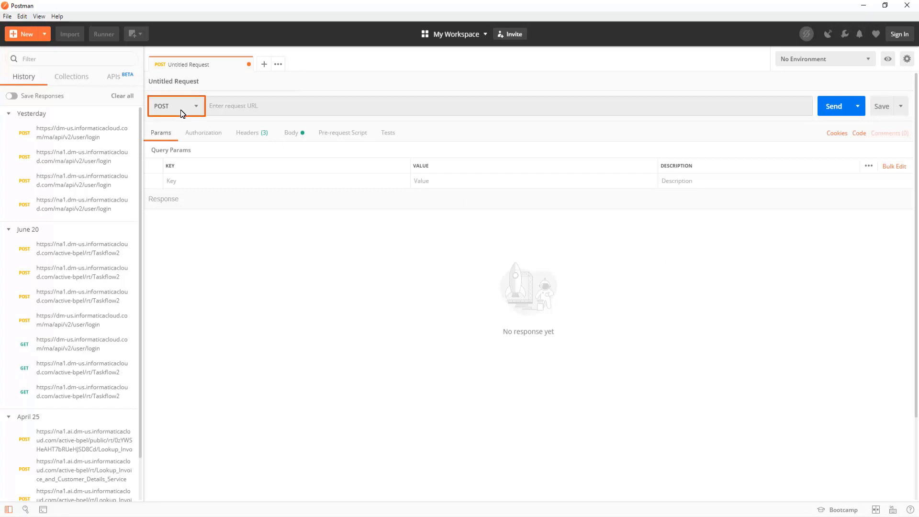
pyautogui.moveTo(217, 107)
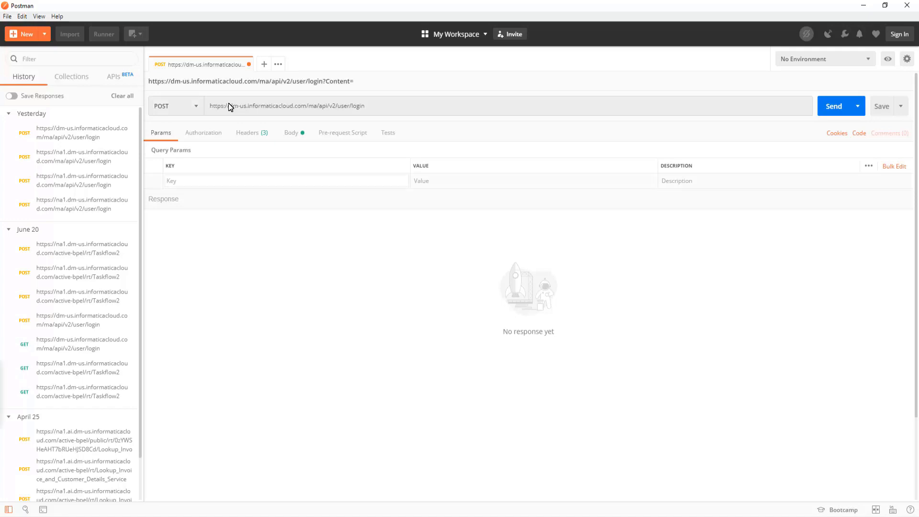
# - Review the Postman login request's URL and raw JSON body, then send it
pyautogui.click(248, 132)
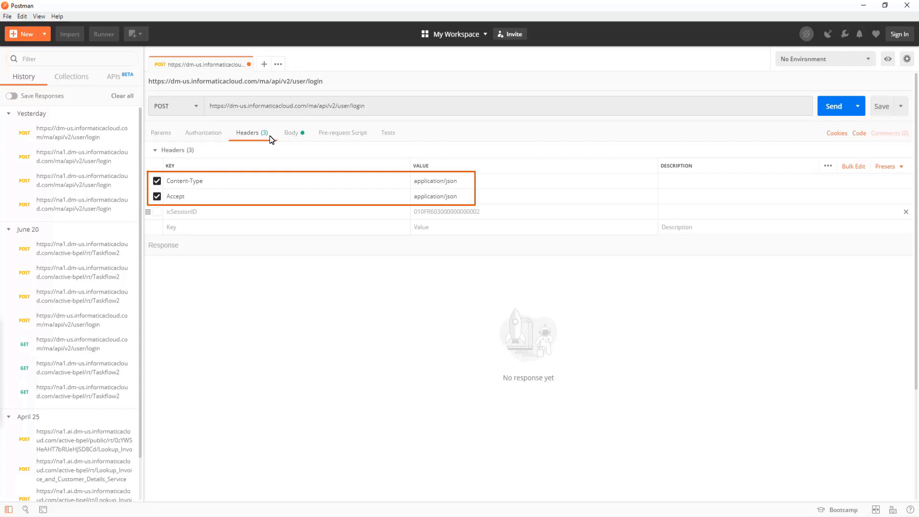
pyautogui.click(291, 132)
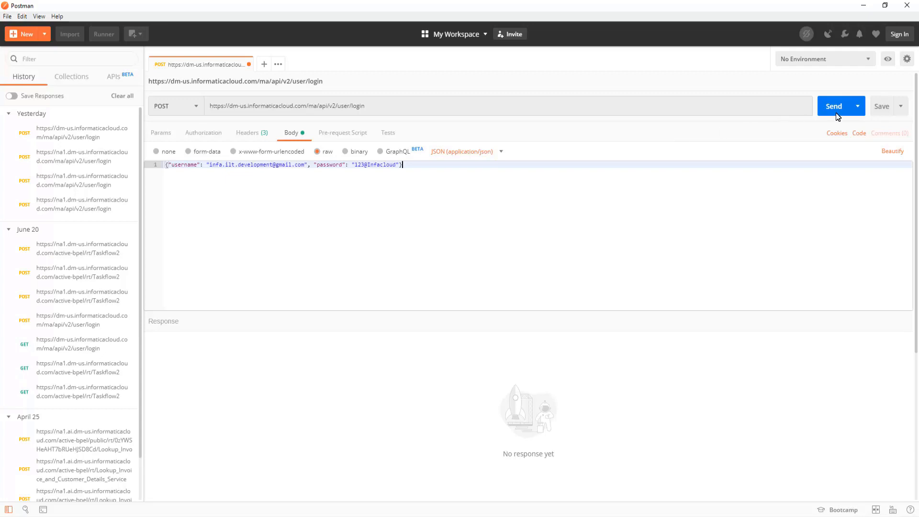
pyautogui.click(833, 106)
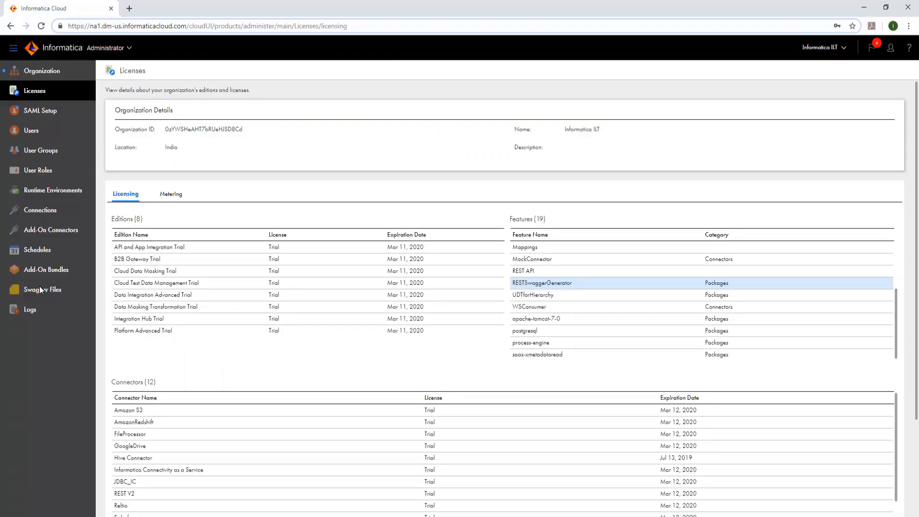
pyautogui.moveTo(42, 290)
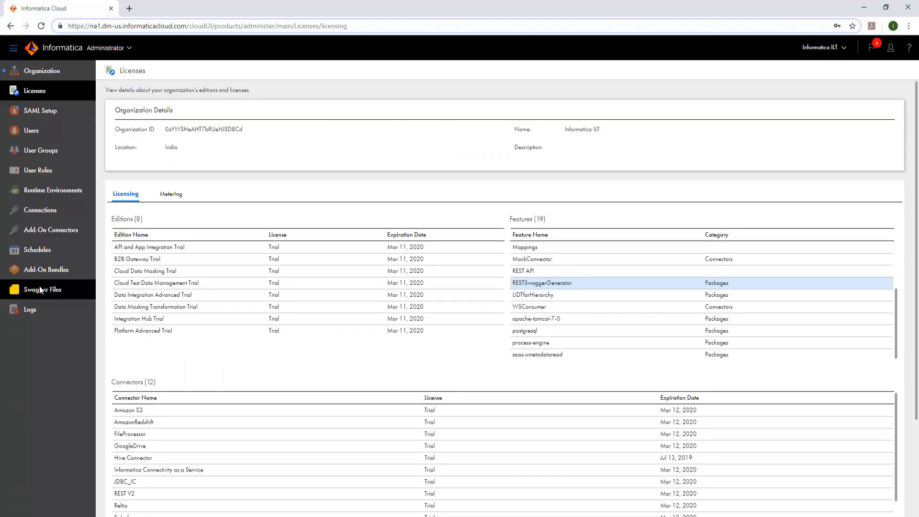
# - Start a new Swagger file from the Administrator Swagger Files list
pyautogui.click(42, 289)
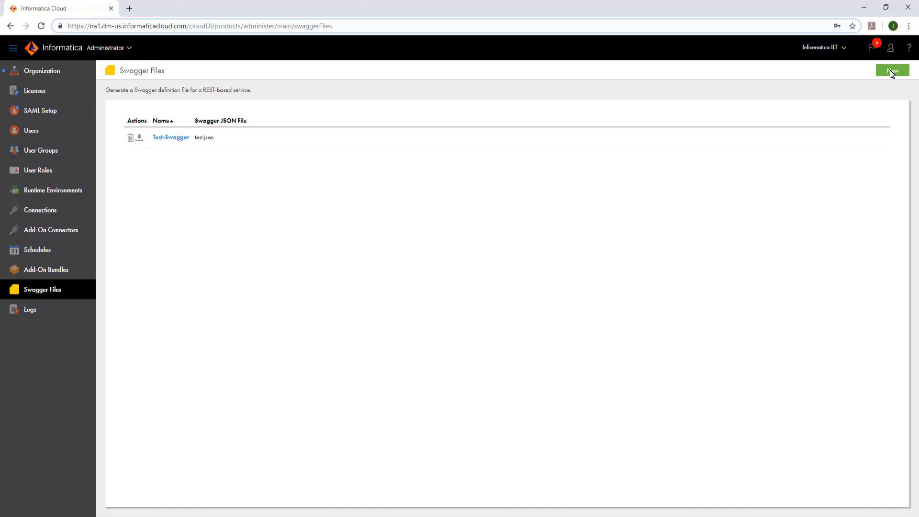
pyautogui.click(892, 70)
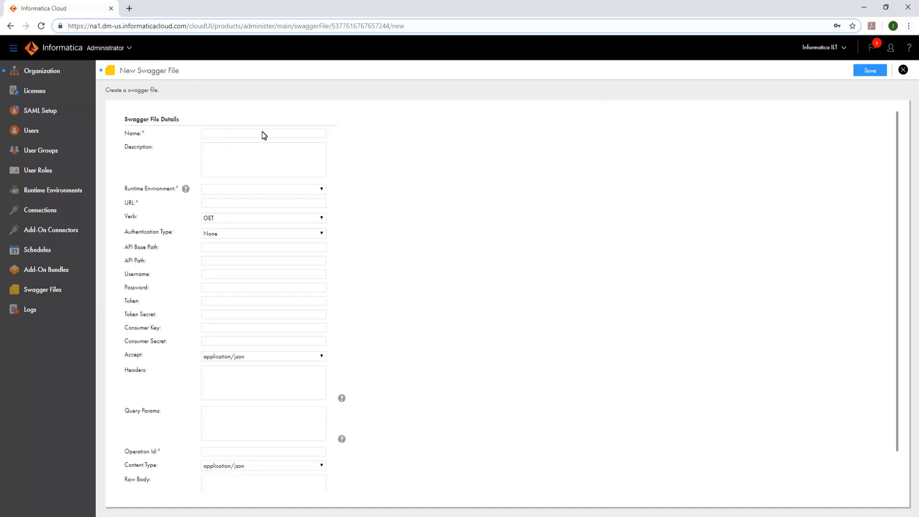
pyautogui.write('01-SN-Swagger')
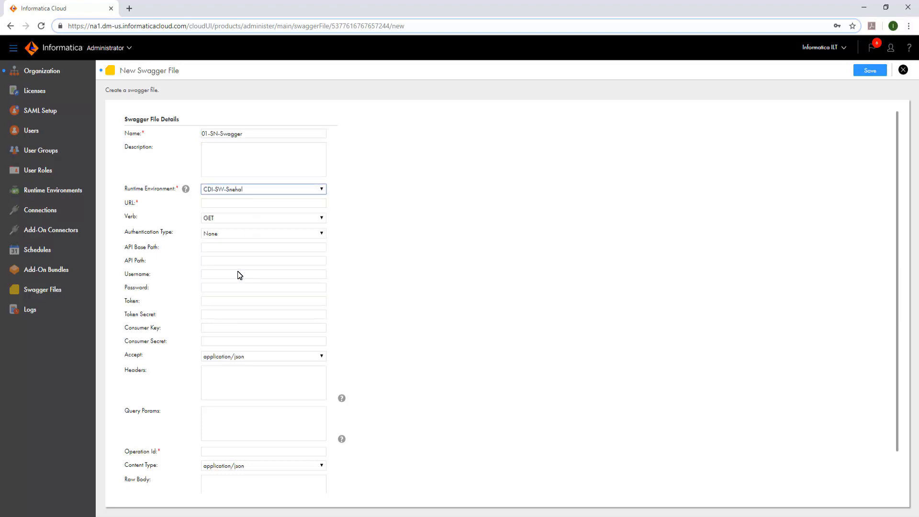
pyautogui.write('https://dm-us.informaticacloud.com')
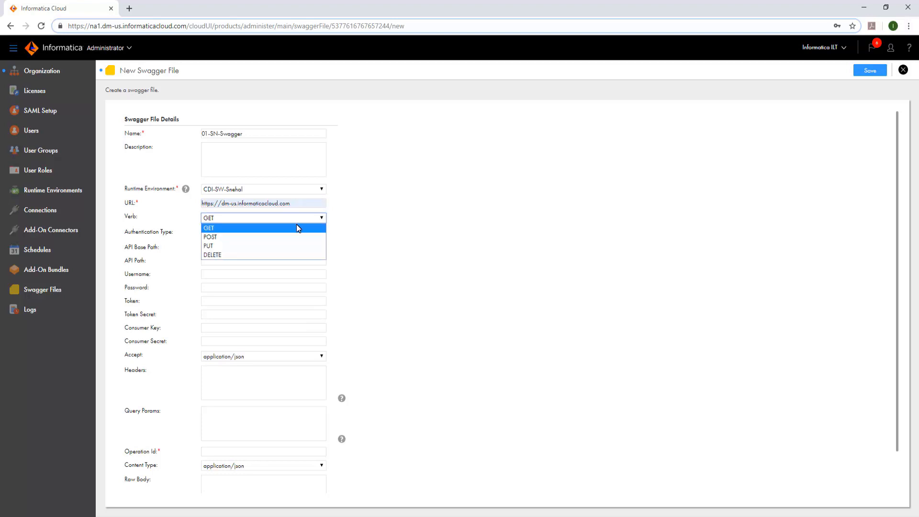
pyautogui.moveTo(298, 244)
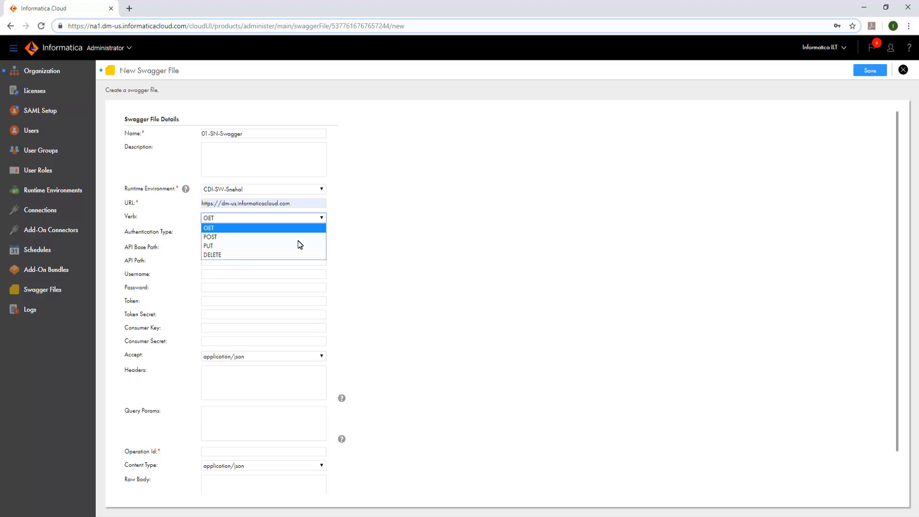
pyautogui.click(209, 237)
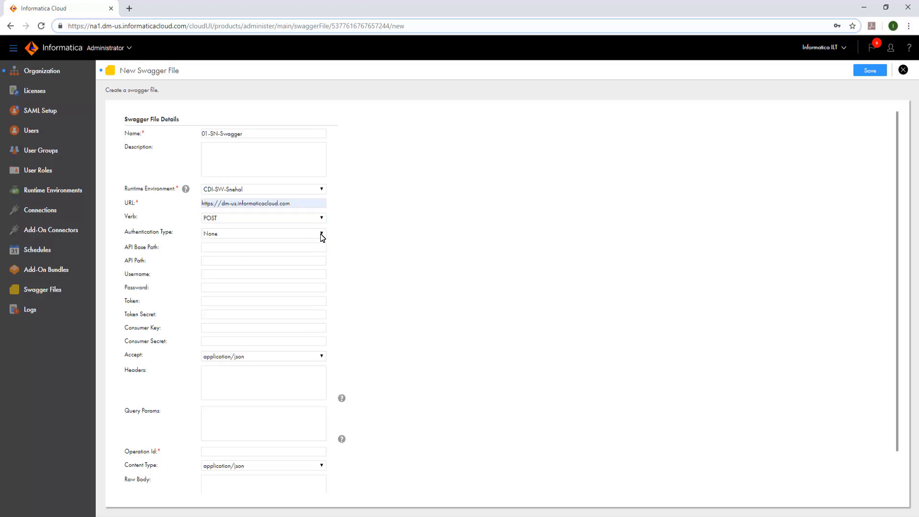
pyautogui.click(320, 233)
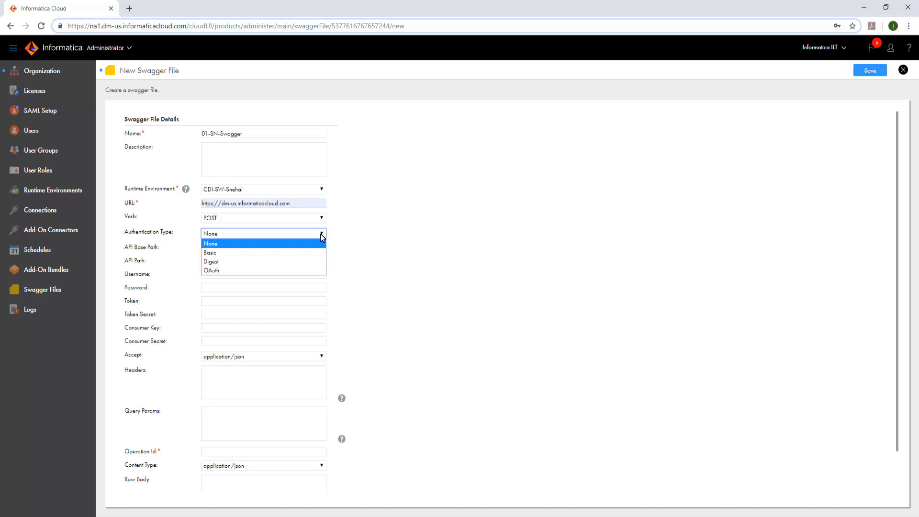
pyautogui.click(211, 243)
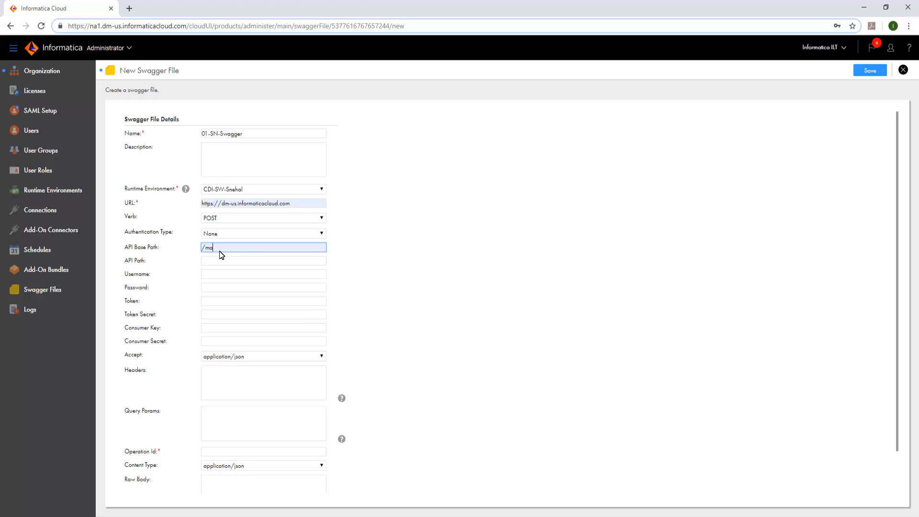
# - Set the API path to /api/v2/user/login
pyautogui.write('/api/v2/user/login')
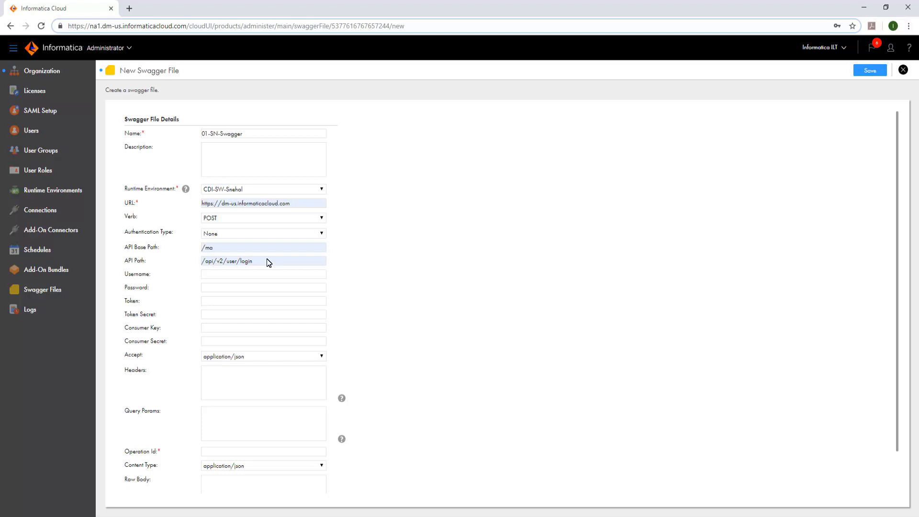
pyautogui.moveTo(153, 420)
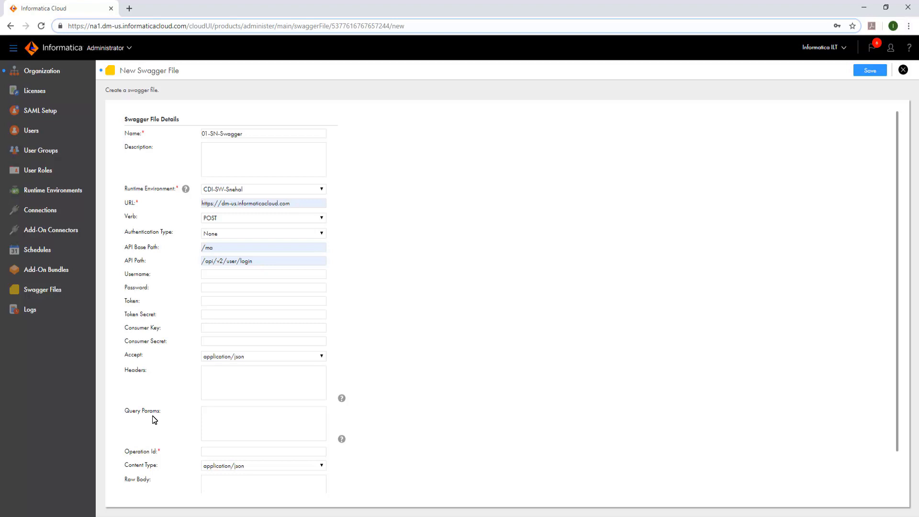
pyautogui.moveTo(329, 297)
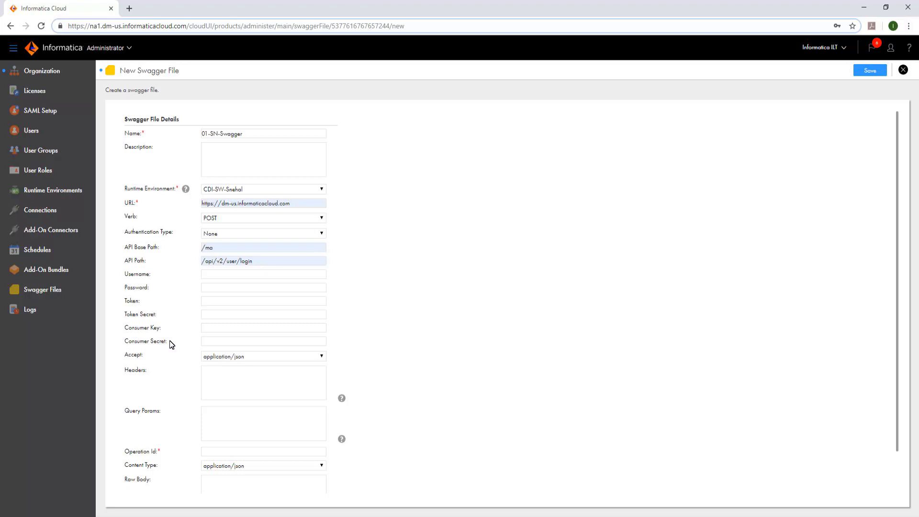
pyautogui.write('test')
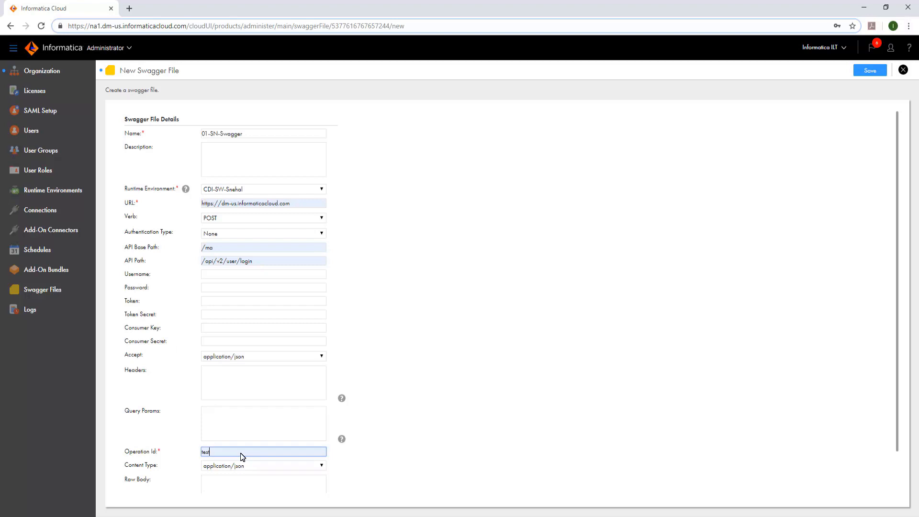
pyautogui.scroll(-3)
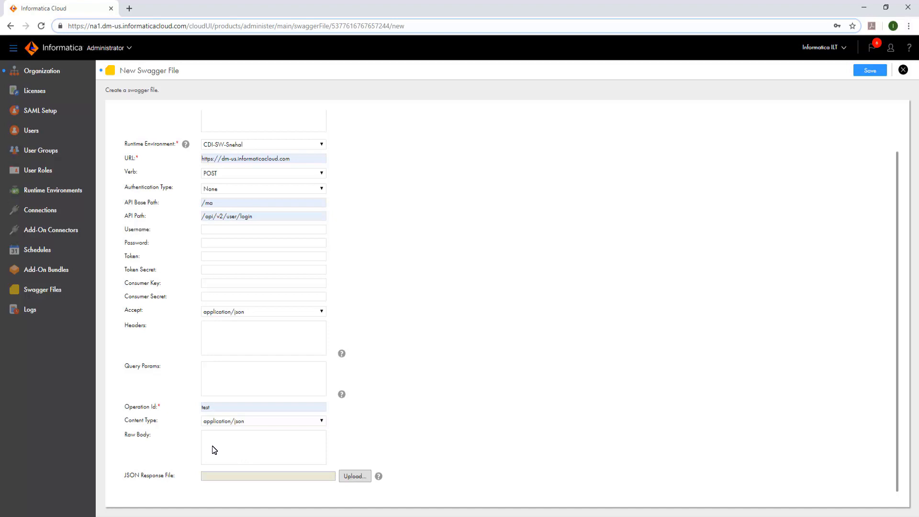
pyautogui.moveTo(158, 437)
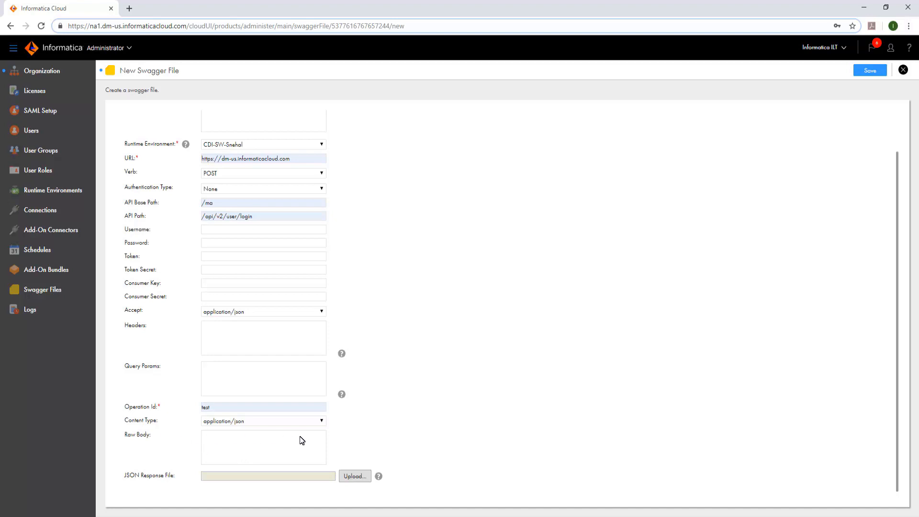
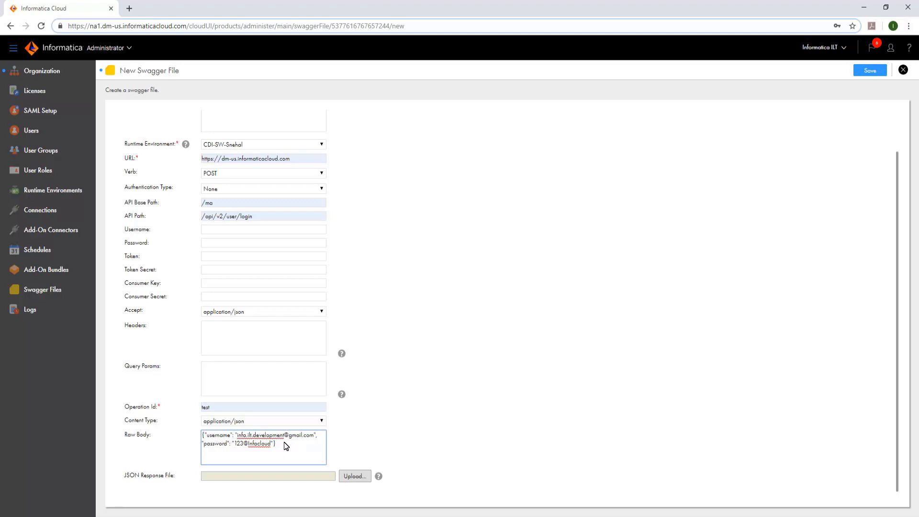
pyautogui.click(869, 71)
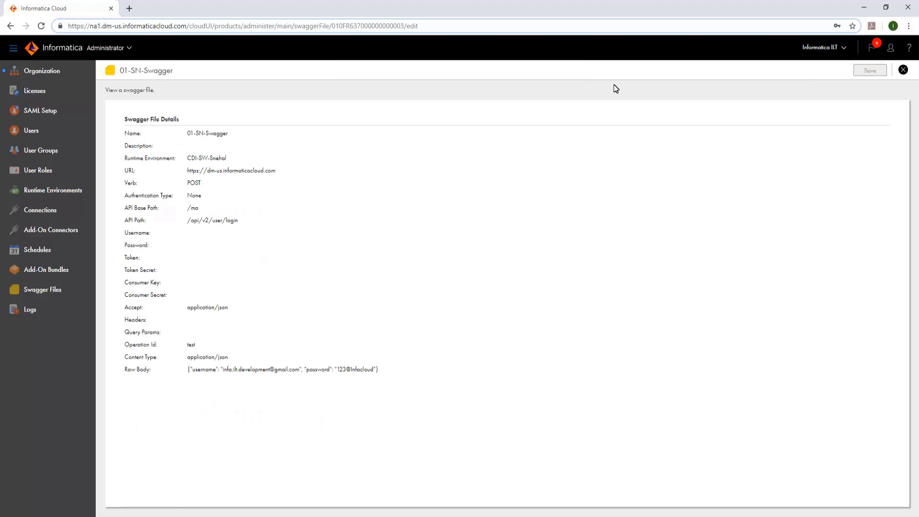
# - Close the file details and download 01-SN-Swagger as test.json from the list
pyautogui.click(902, 69)
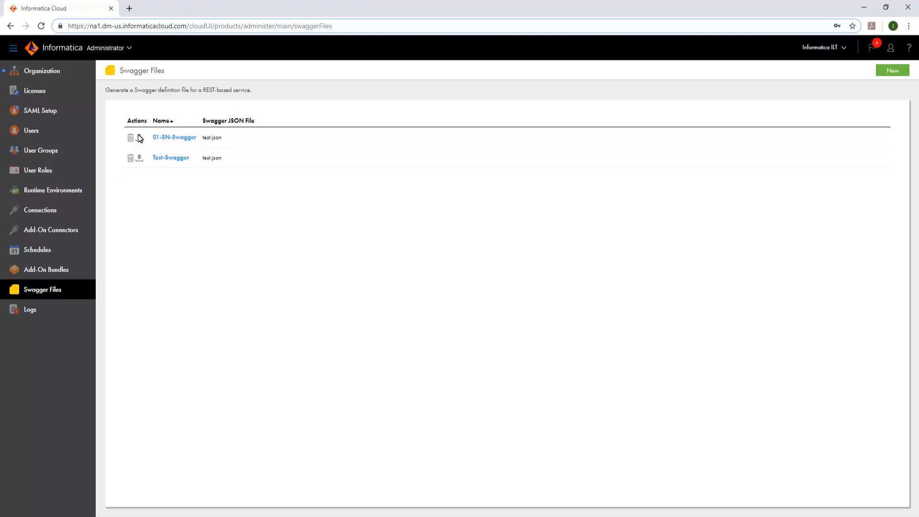
pyautogui.click(141, 138)
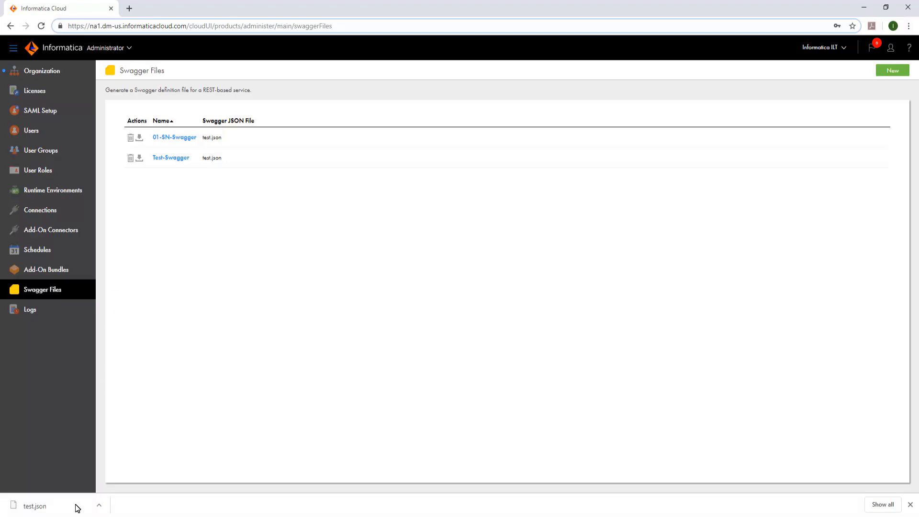